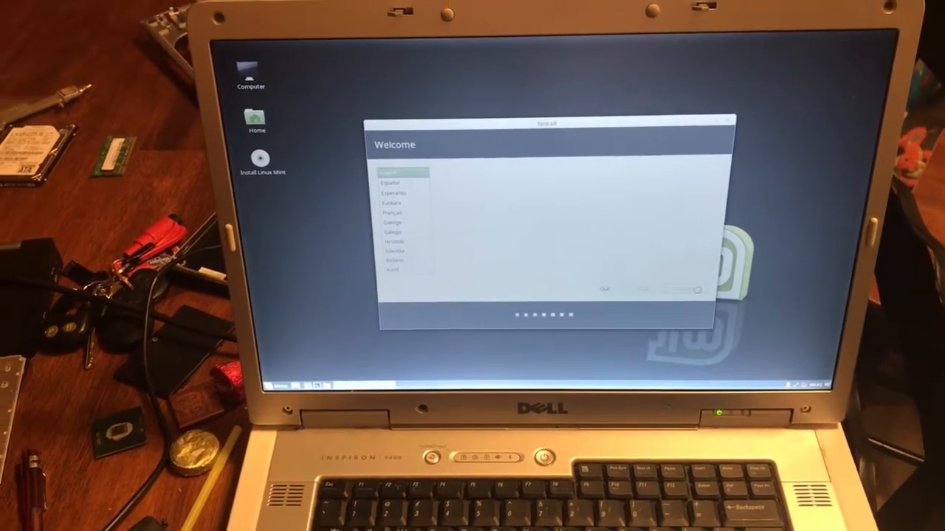
# - Continue past the Welcome language screen to Preparing to install Linux Mint
pyautogui.click(682, 288)
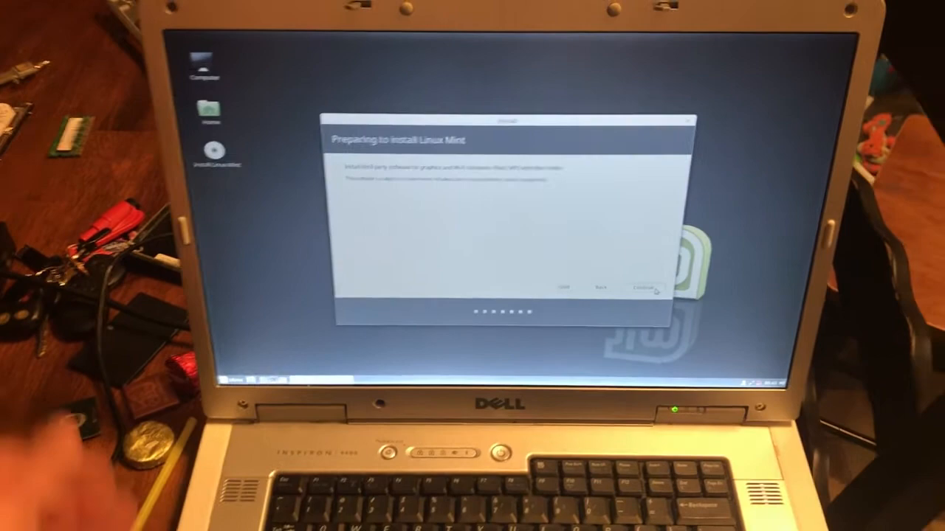